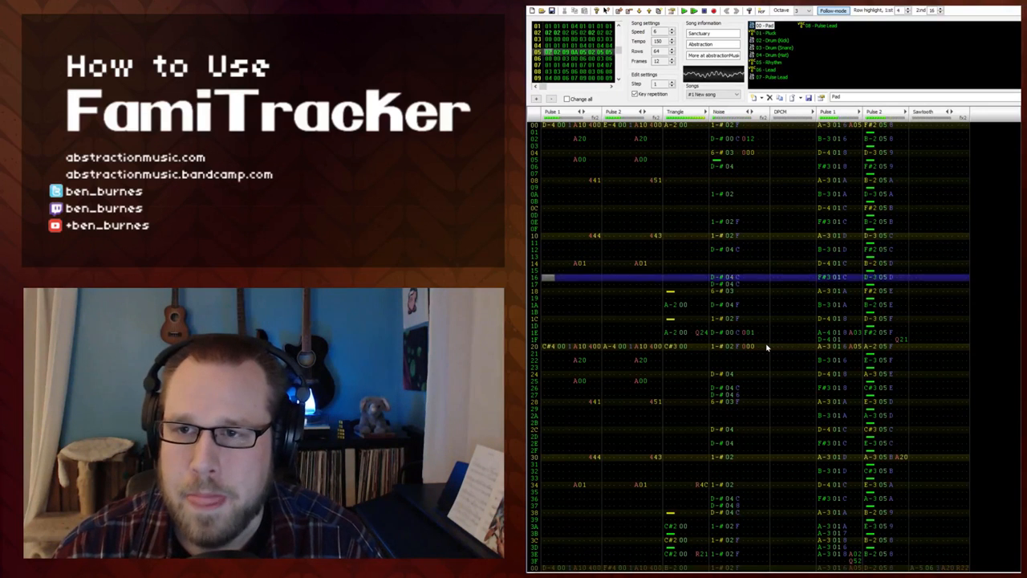
Start a blank new project with five empty channels, replacing the song 'Sanctuary'
left_click(704, 11)
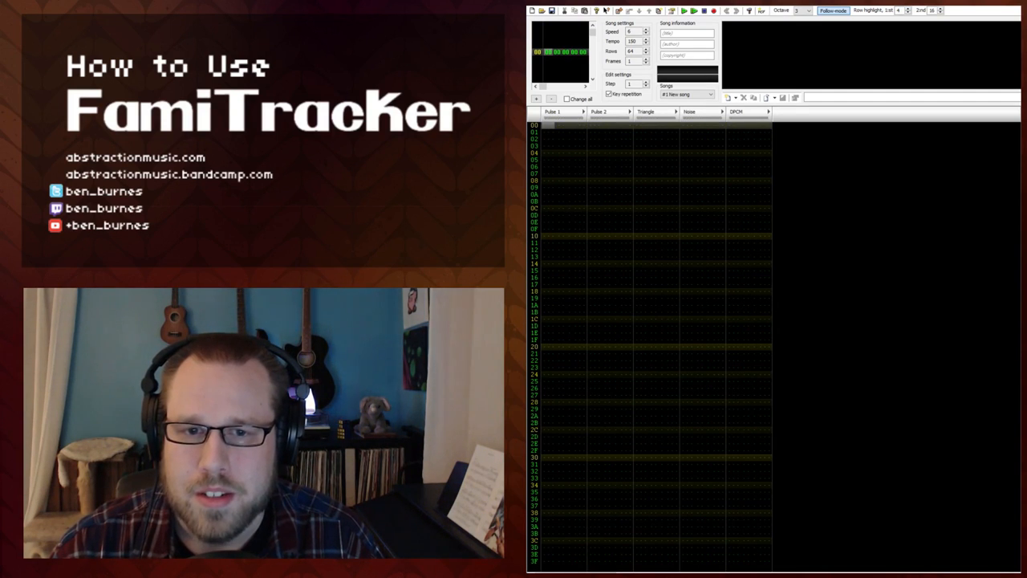
Open the FamiTracker help window on the 'Welcome to FamiTracker' page
left_click(561, 125)
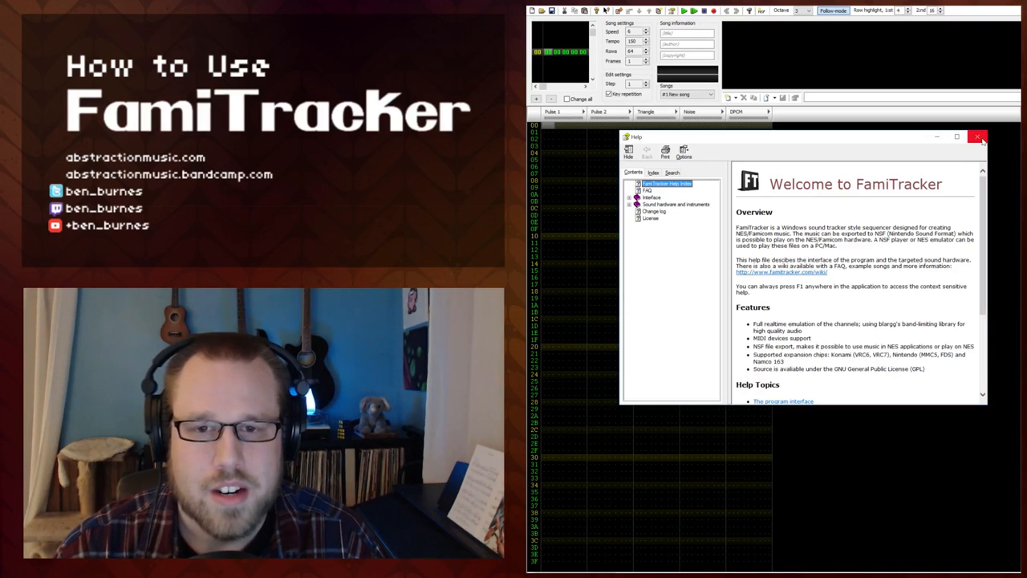
mouse_move(979, 137)
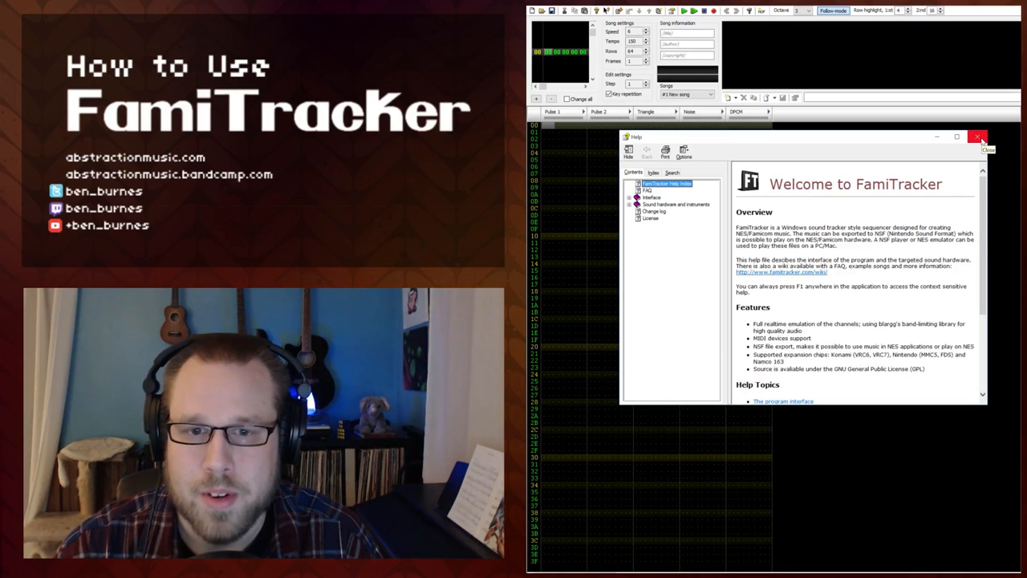
Close the Help window to reveal the blank project's five empty channels
left_click(978, 136)
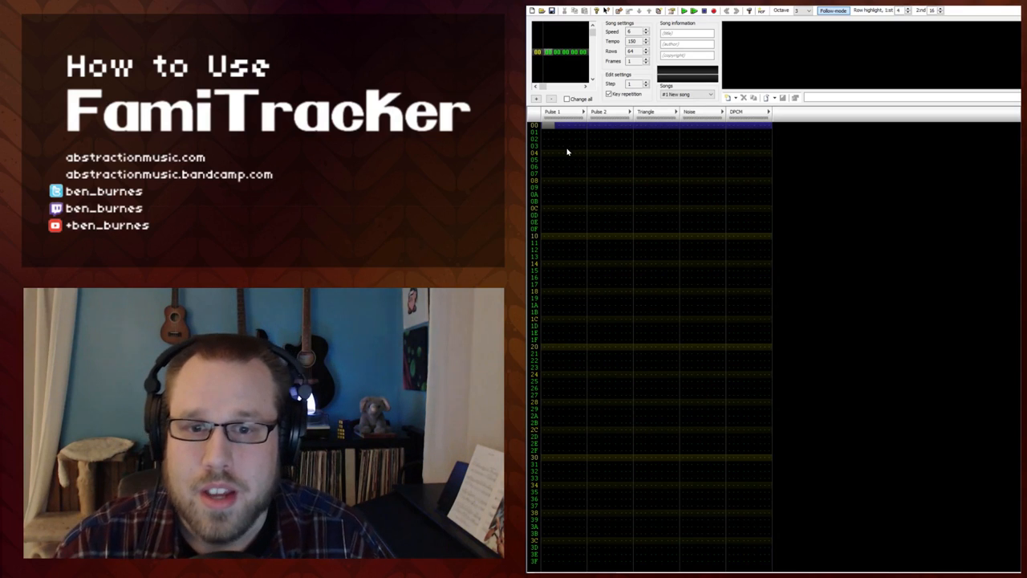
mouse_move(562, 217)
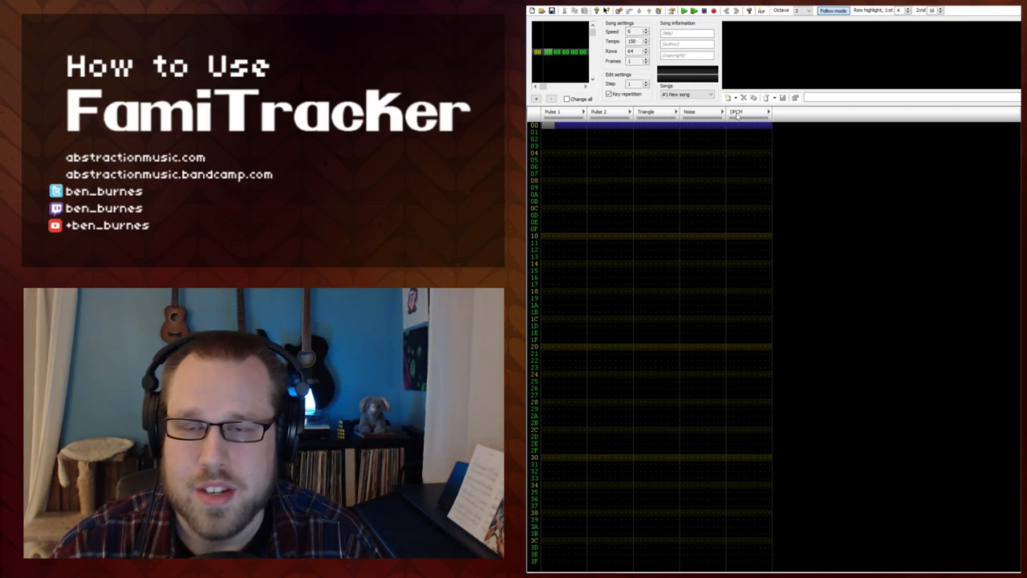
mouse_move(572, 133)
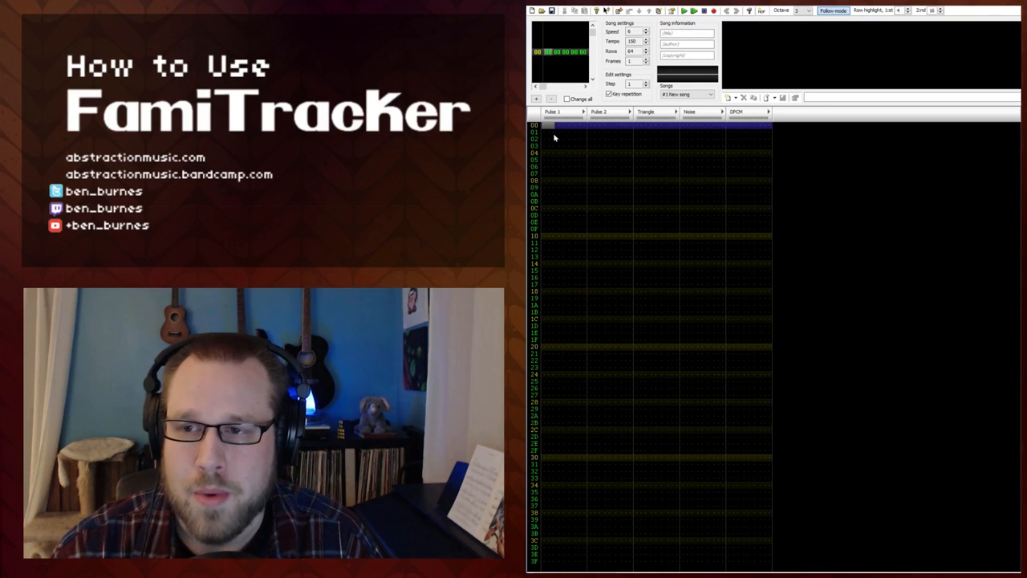
mouse_move(557, 132)
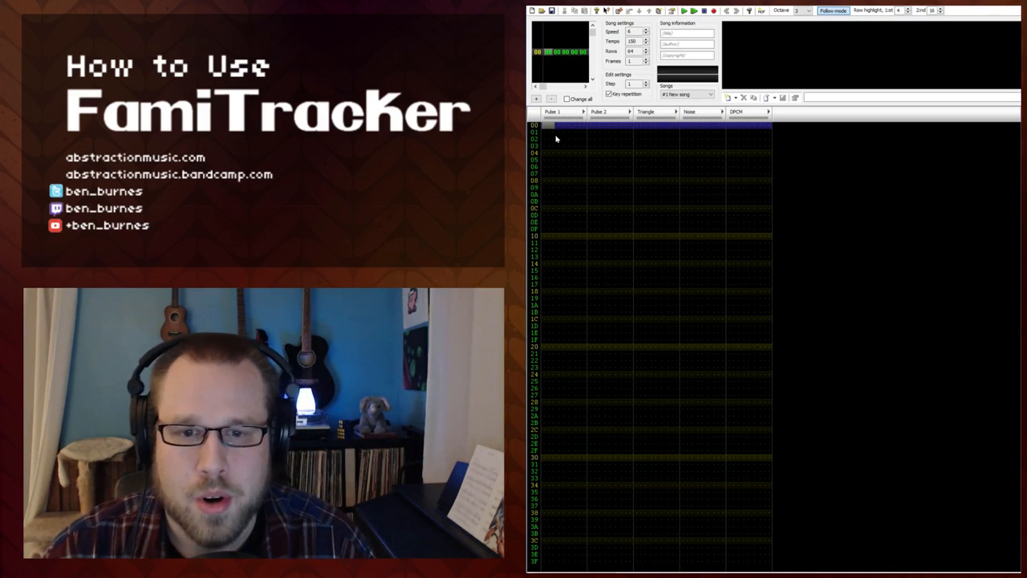
mouse_move(563, 153)
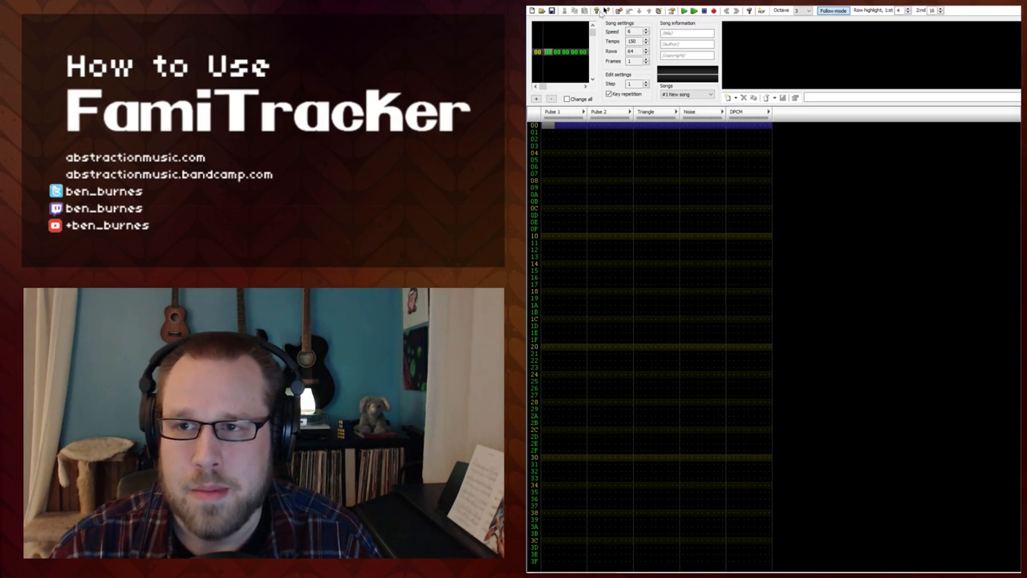
mouse_move(721, 19)
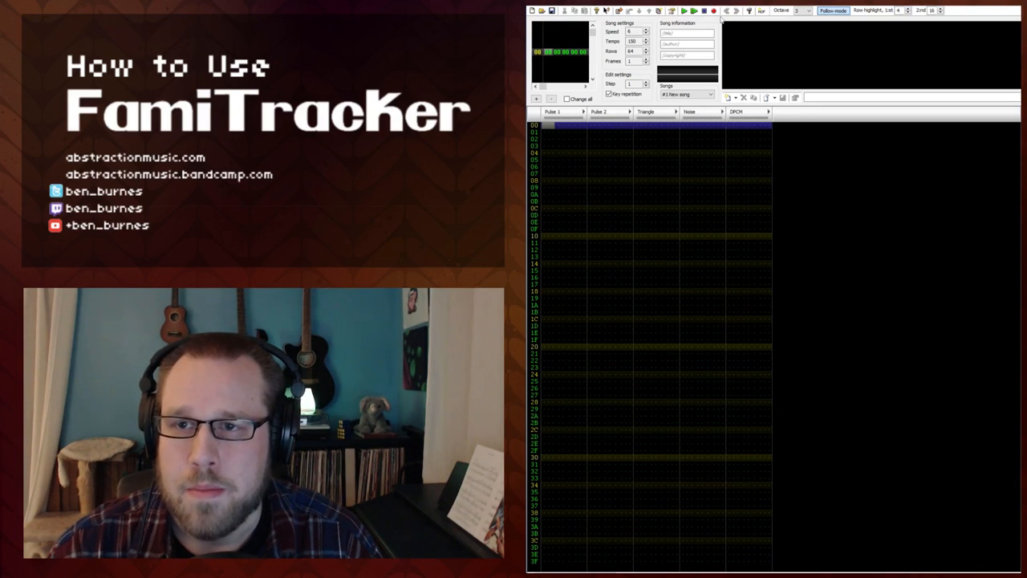
mouse_move(684, 15)
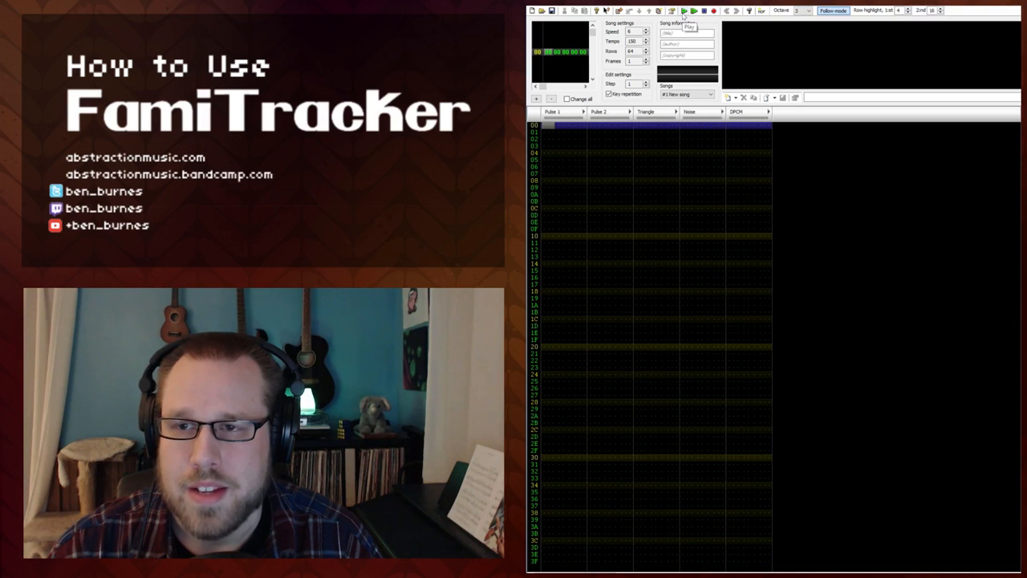
mouse_move(694, 10)
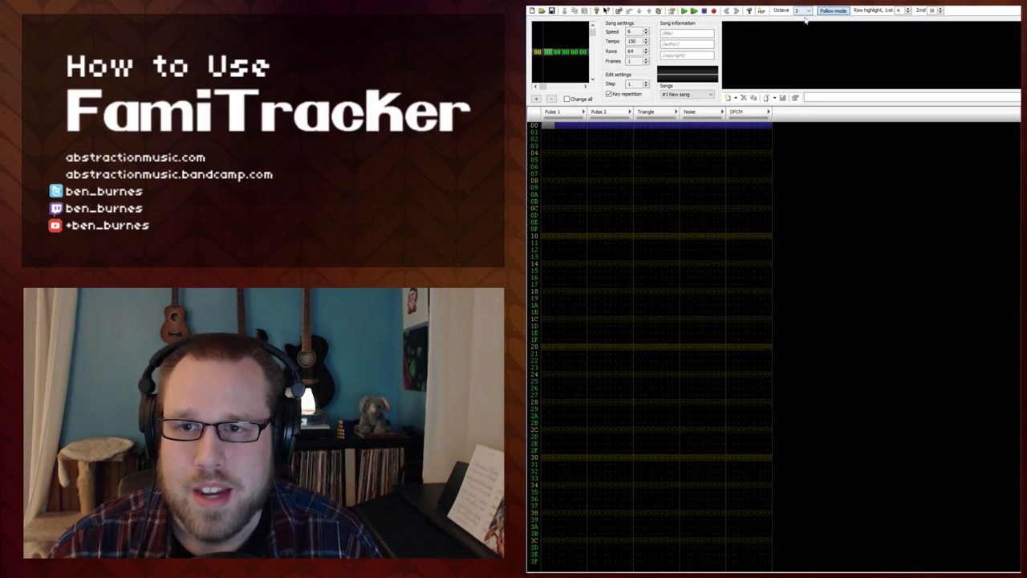
left_click(807, 11)
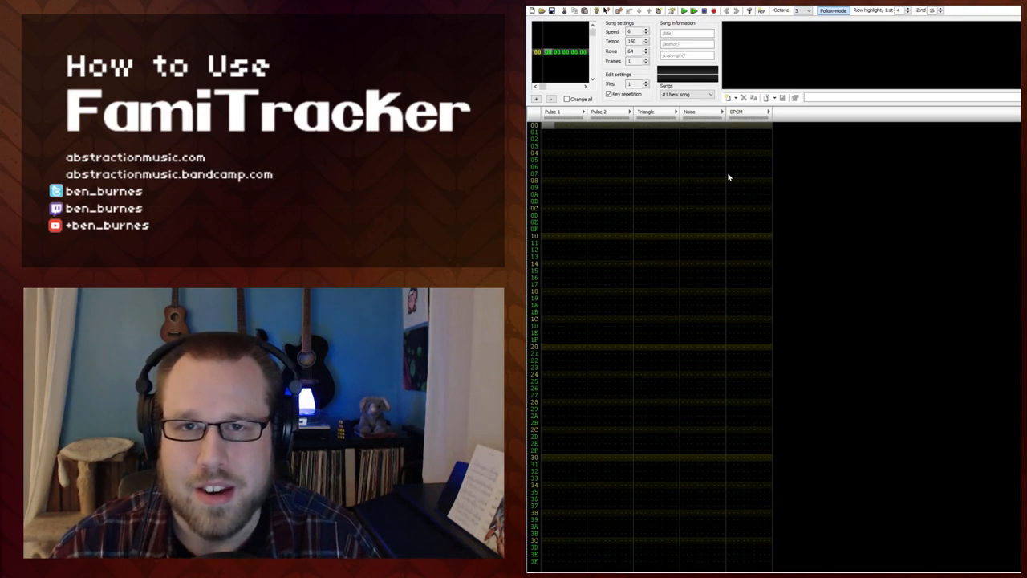
left_click(806, 11)
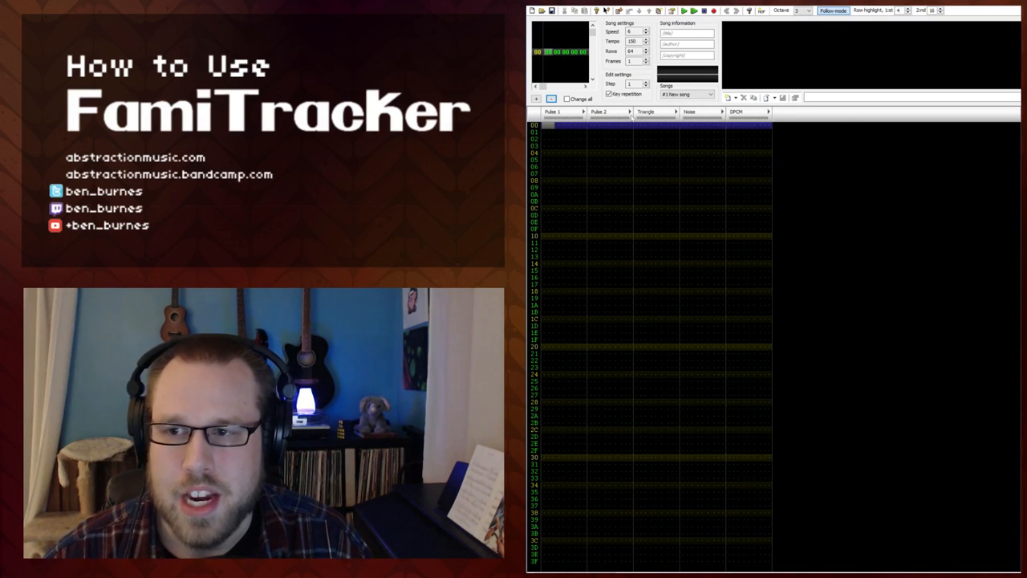
mouse_move(662, 132)
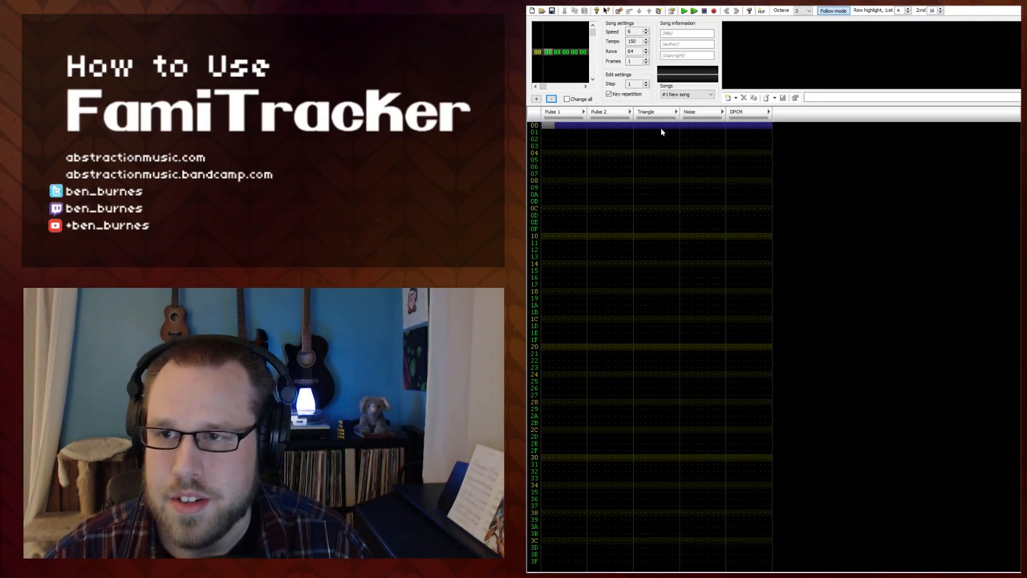
mouse_move(538, 59)
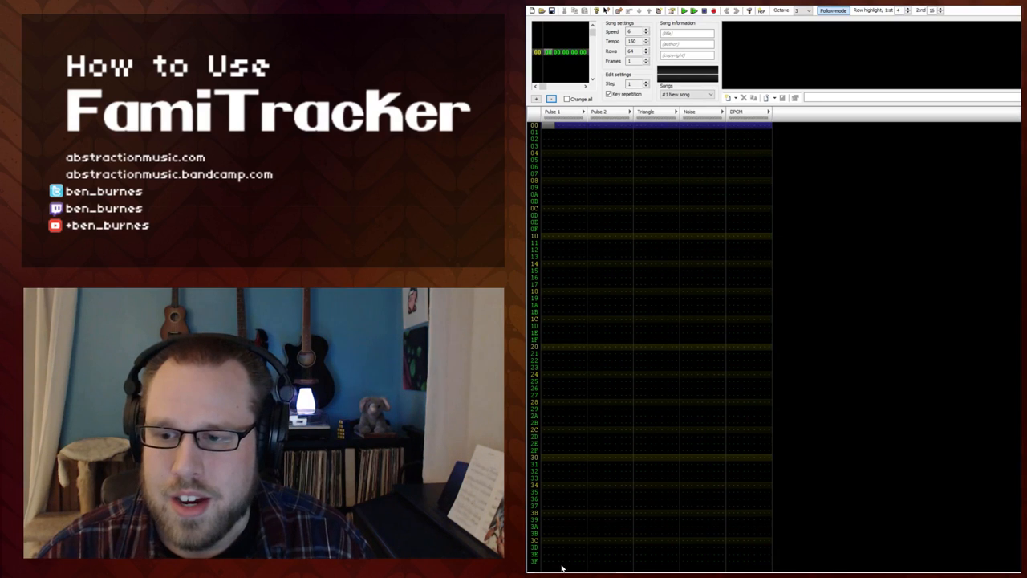
mouse_move(812, 168)
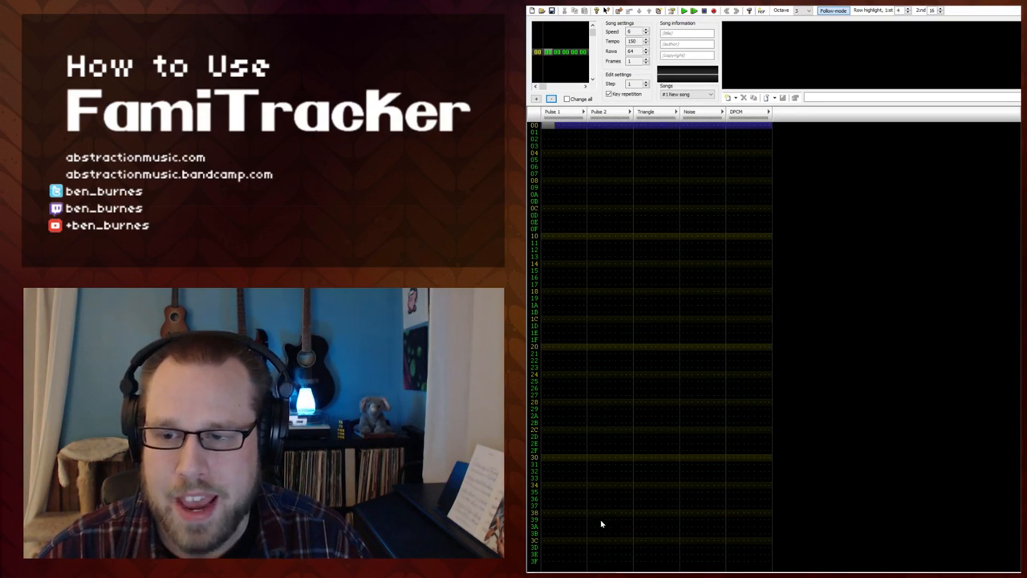
left_click(645, 49)
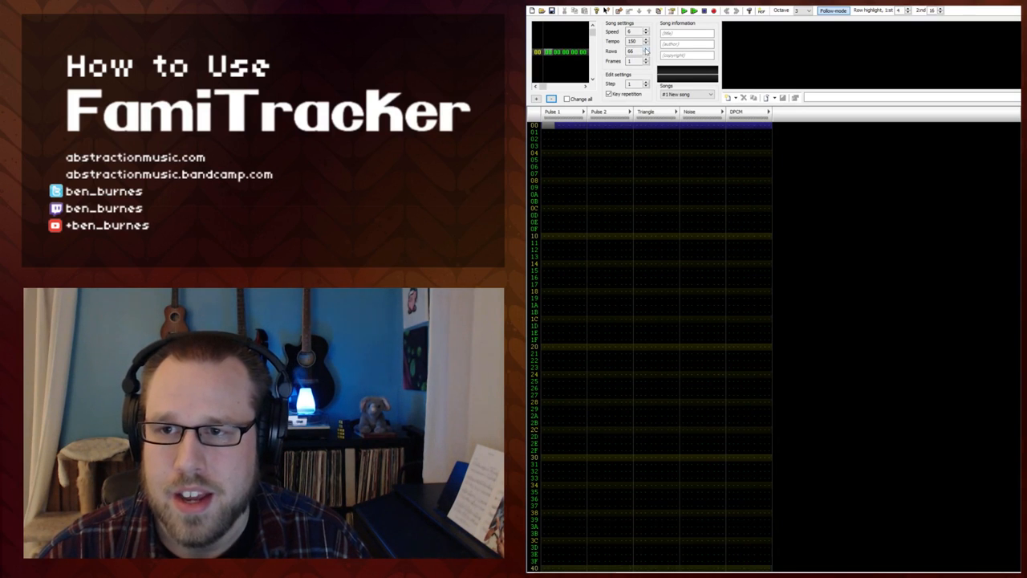
left_click(645, 53)
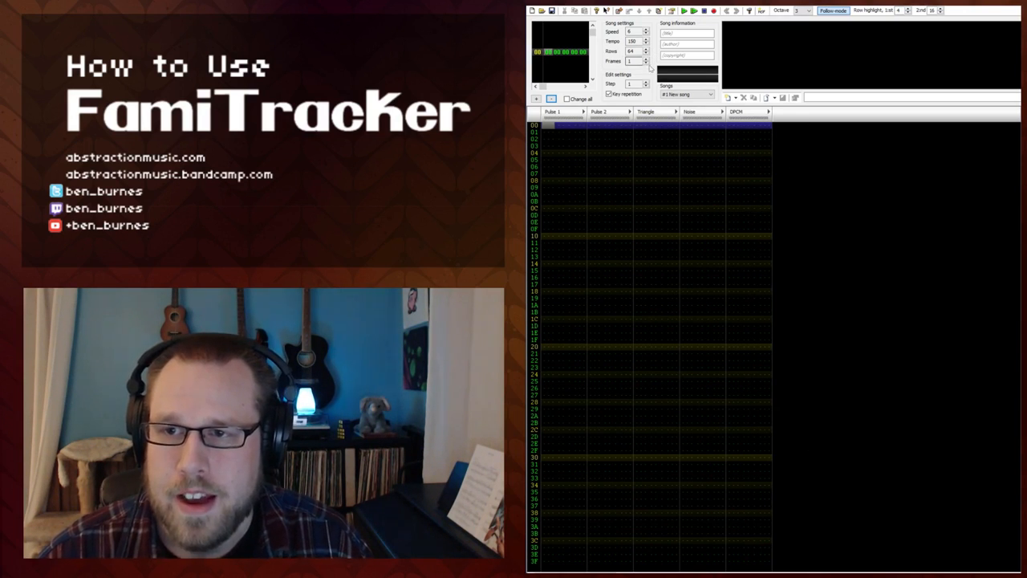
Raise the Edit settings step value from 1 to 4
left_click(646, 60)
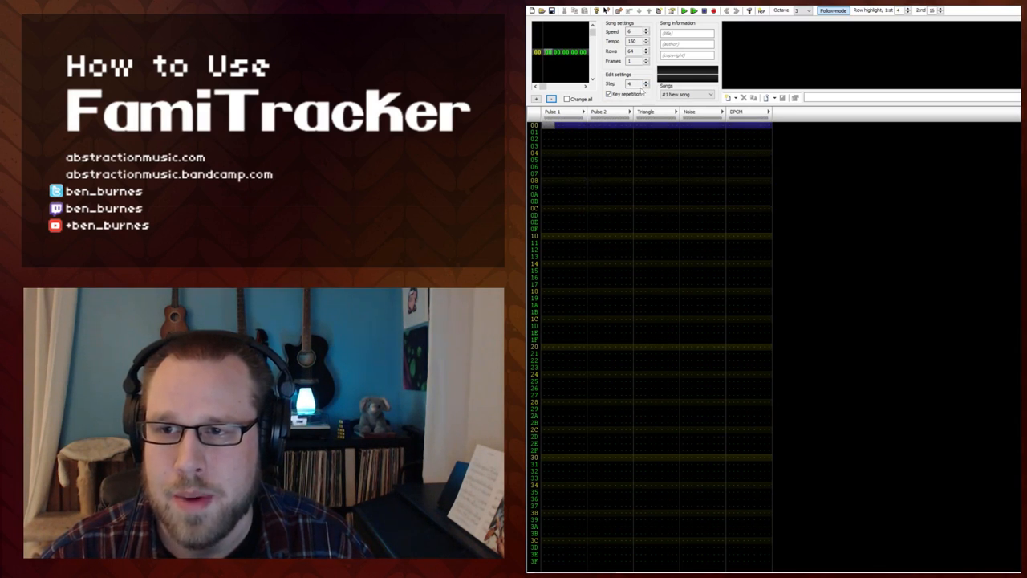
Lower the Edit settings step value from 4 back to 1
left_click(645, 87)
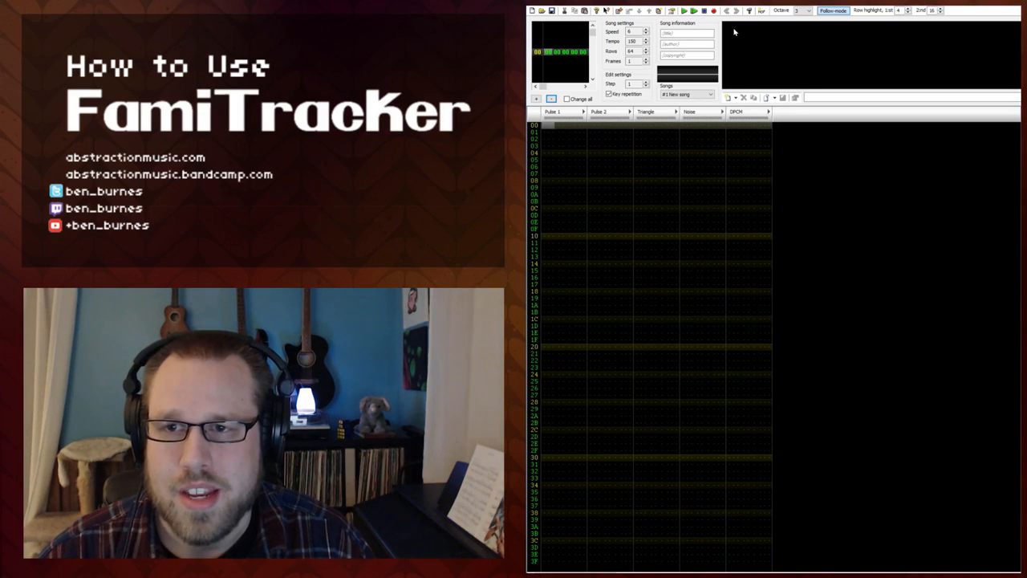
mouse_move(754, 77)
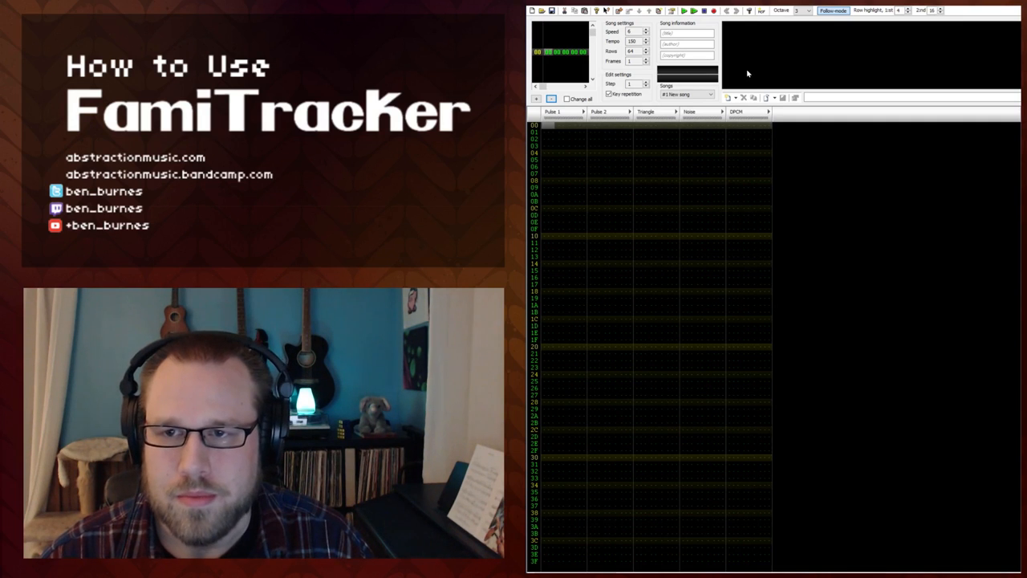
mouse_move(724, 61)
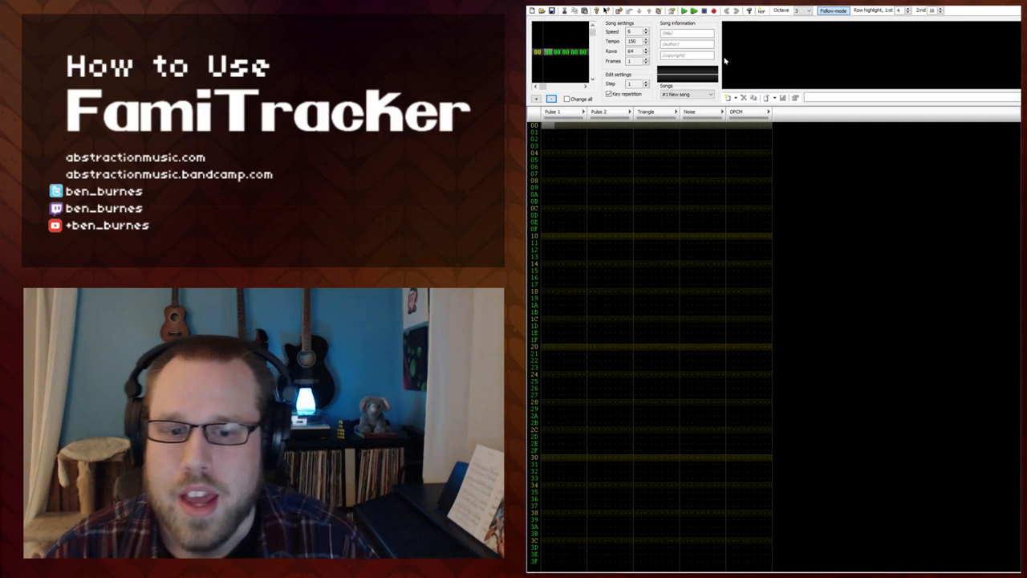